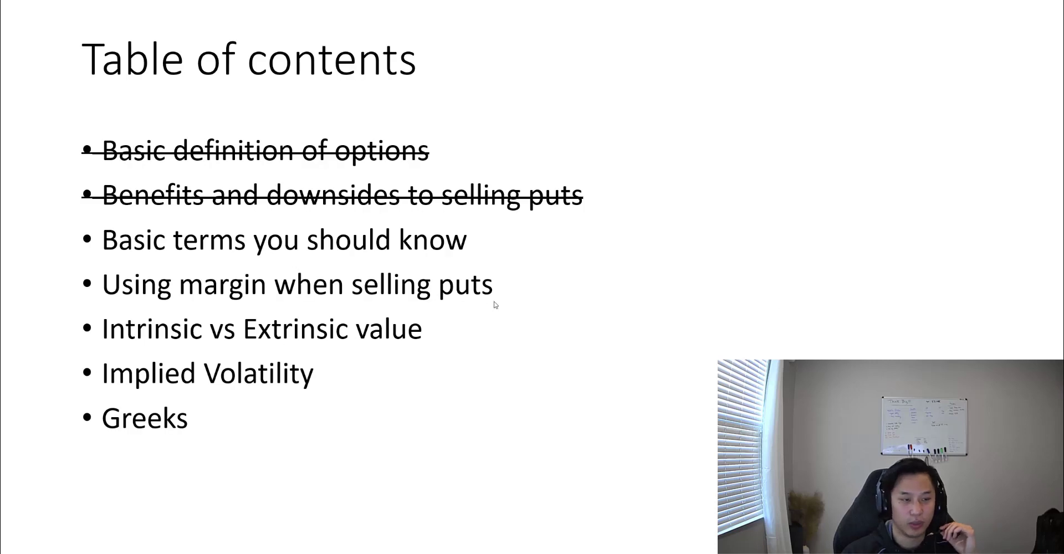
mouse_move(536, 337)
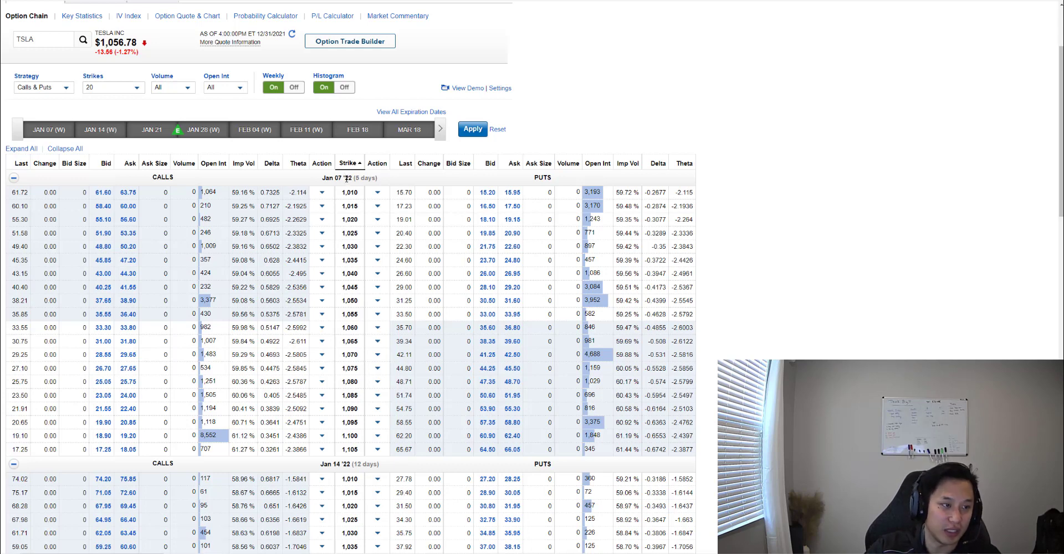
mouse_move(346, 143)
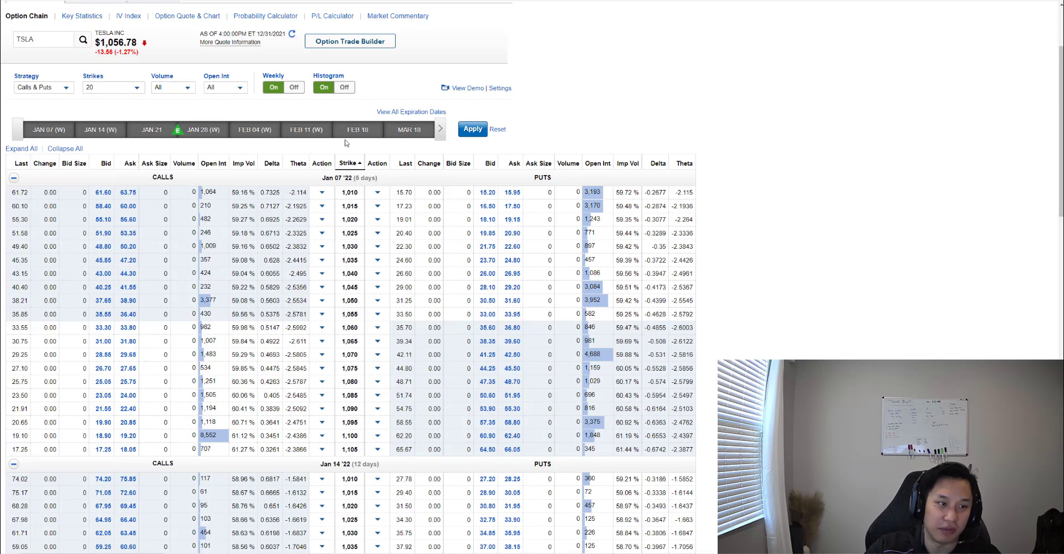
mouse_move(389, 164)
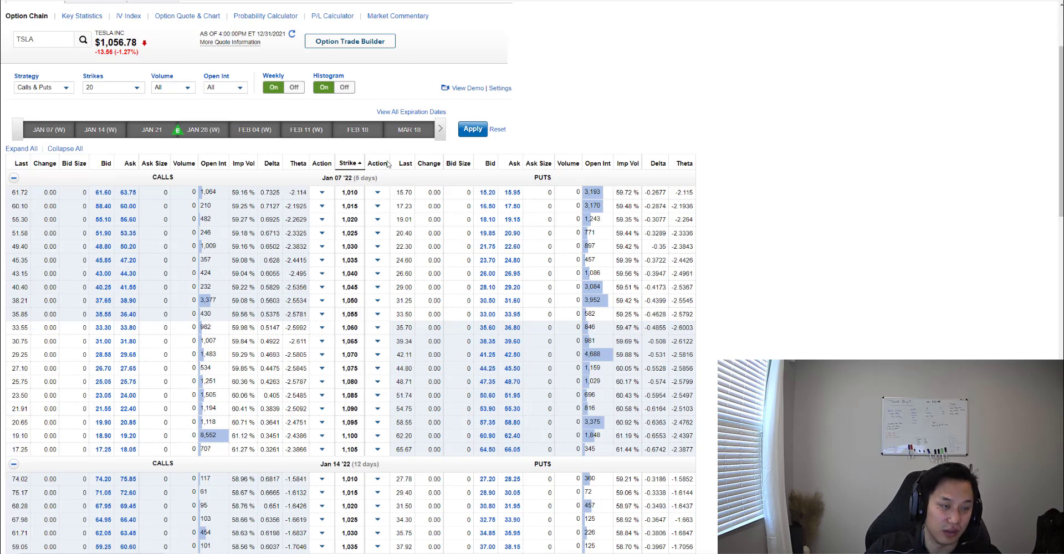
mouse_move(354, 208)
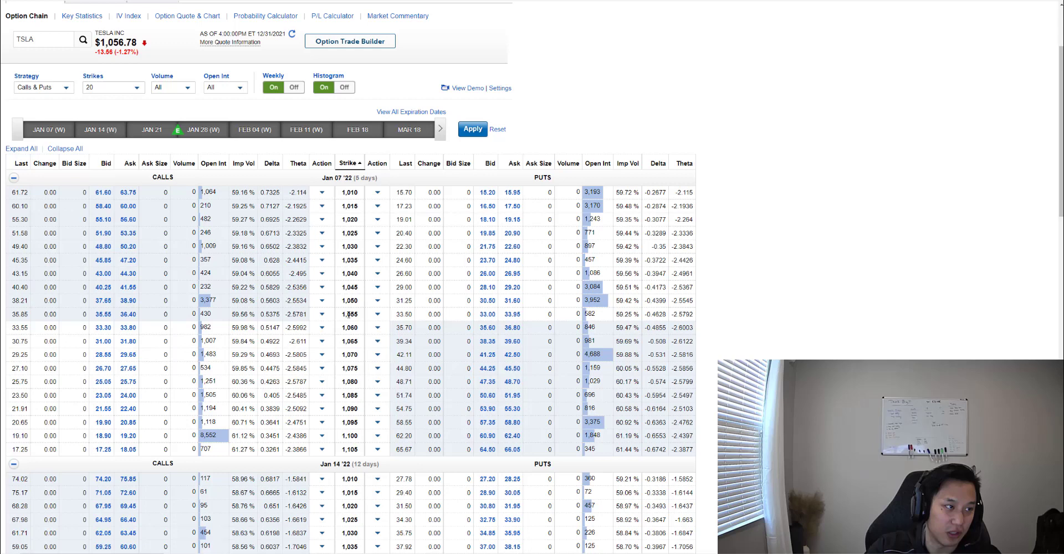
mouse_move(129, 105)
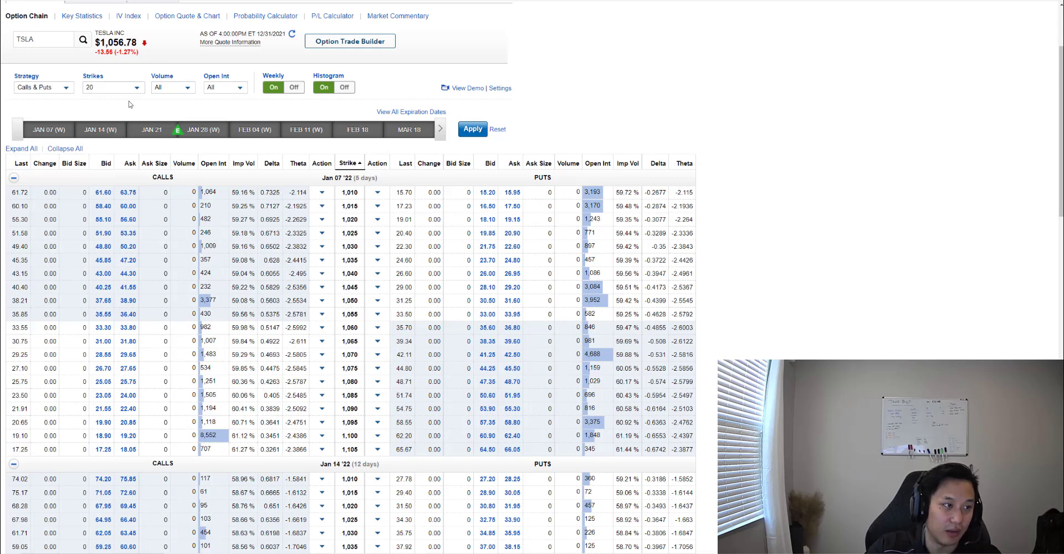
mouse_move(220, 120)
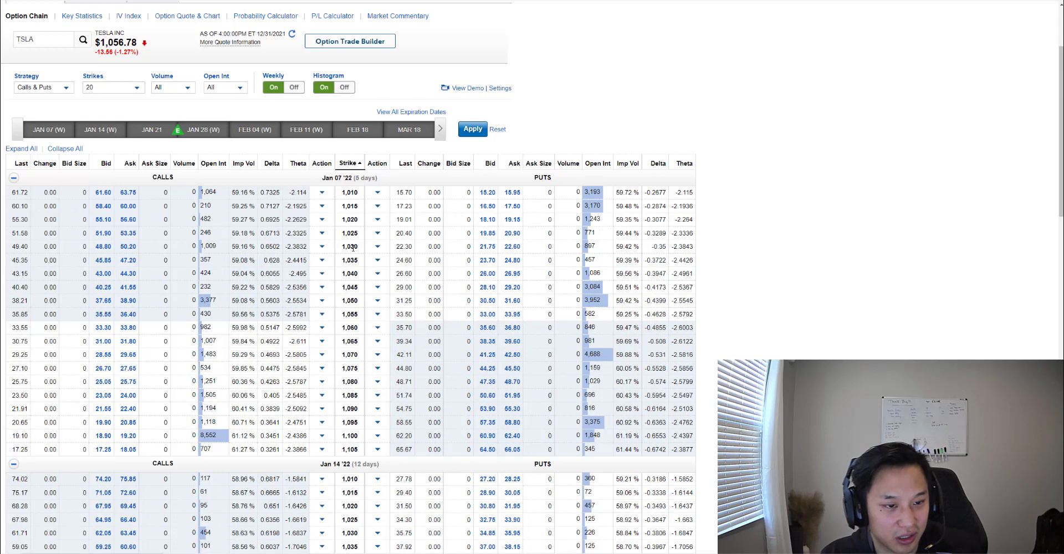
mouse_move(344, 254)
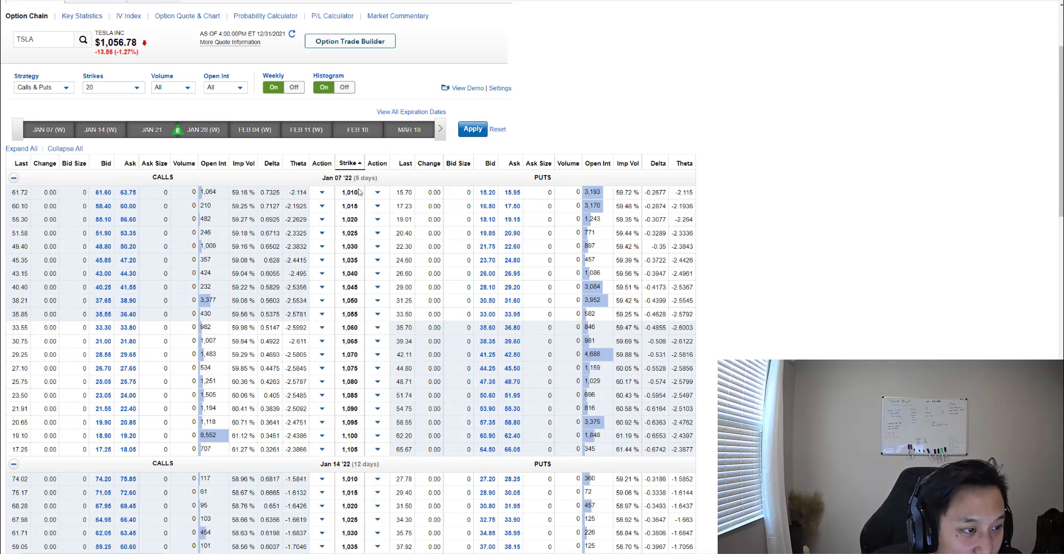
scroll("down", 3)
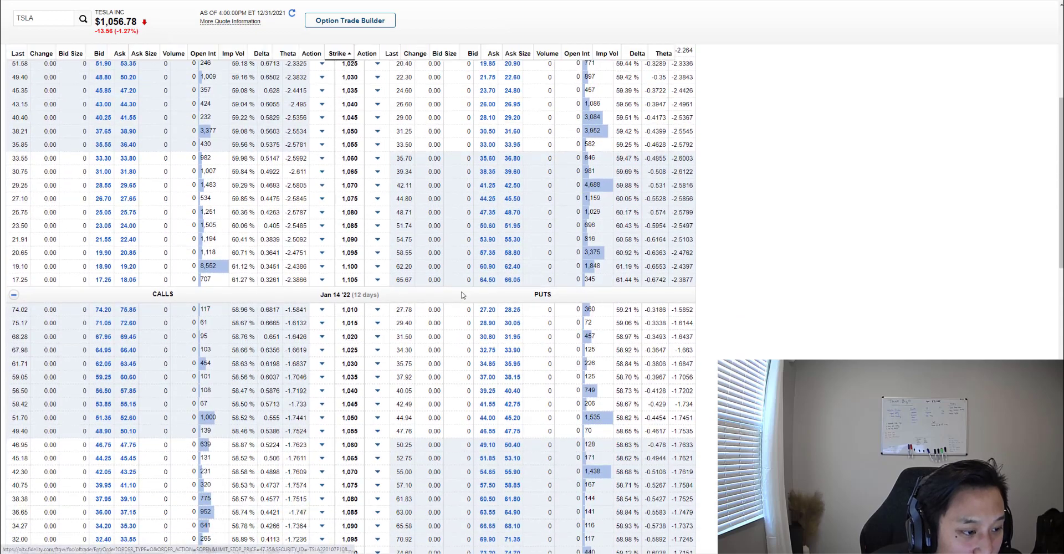
scroll("down", 3)
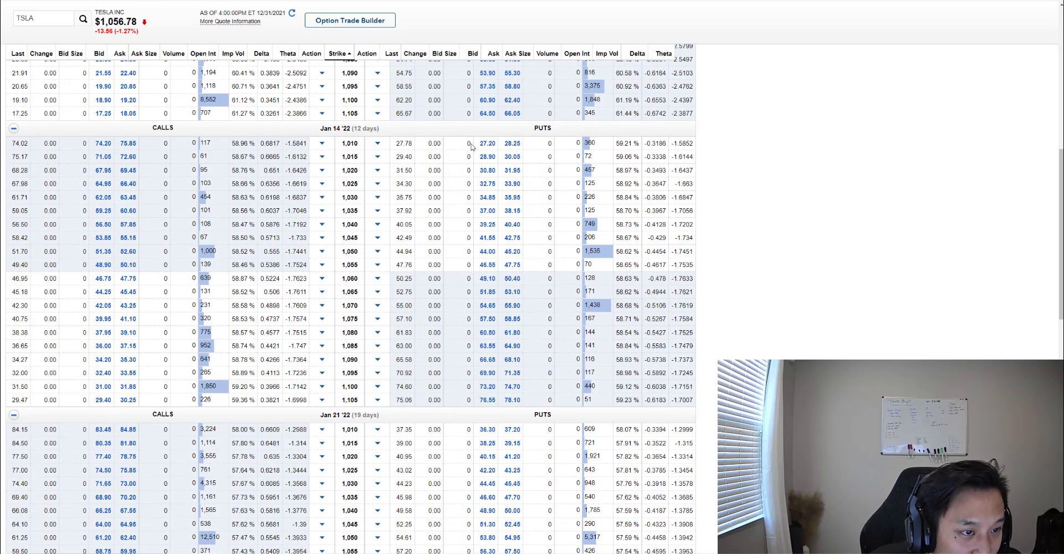
mouse_move(473, 143)
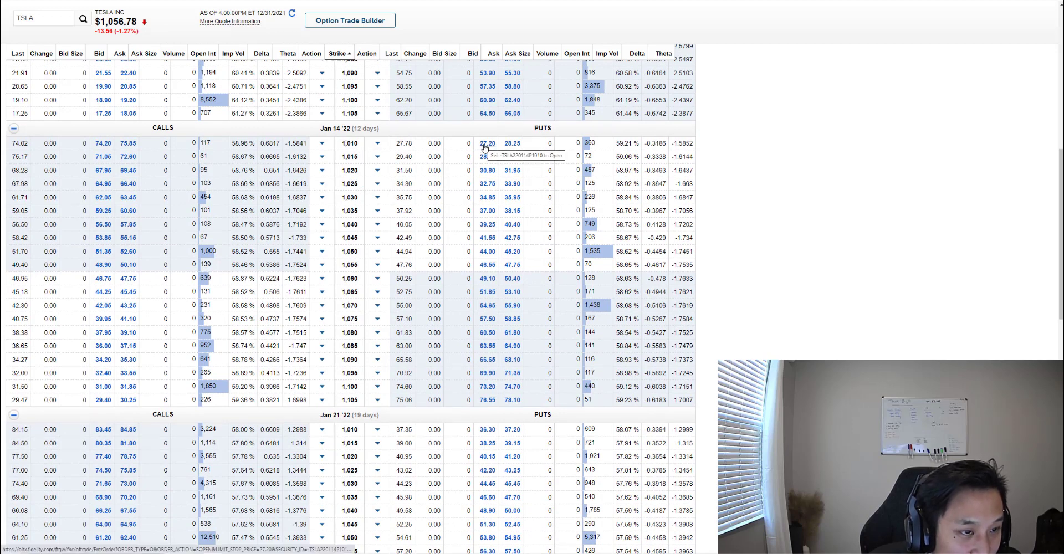
mouse_move(361, 373)
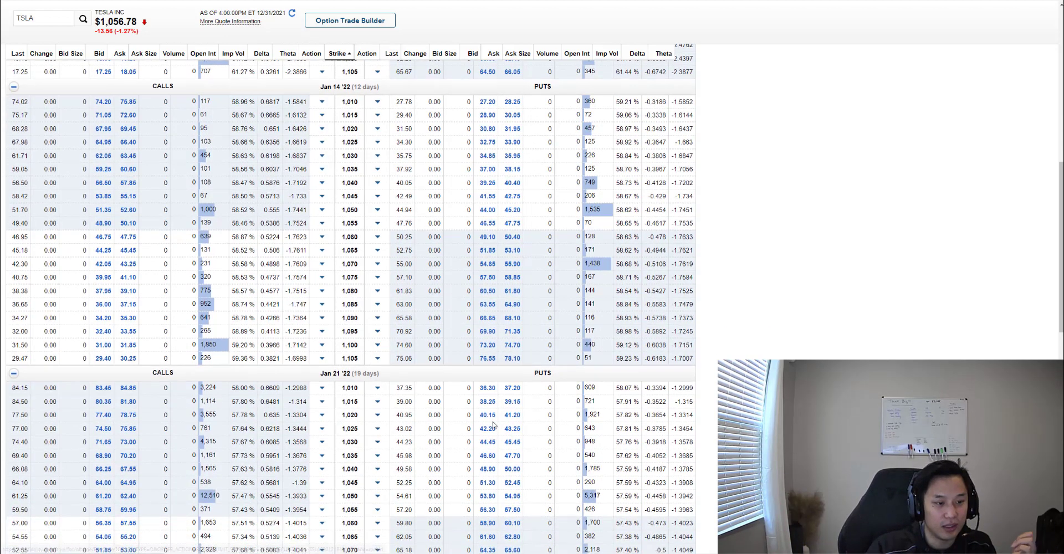
scroll("down", 3)
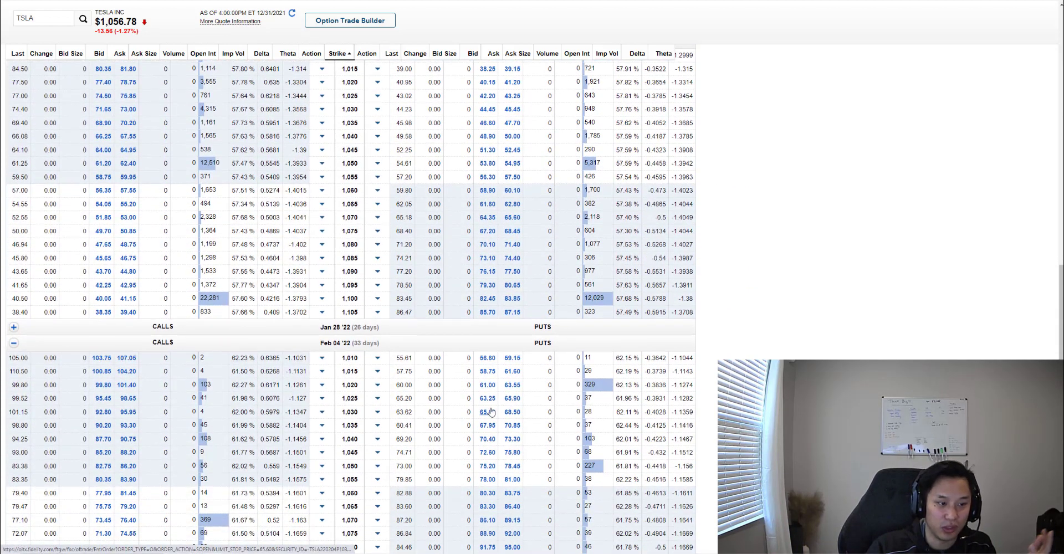
scroll("down", 3)
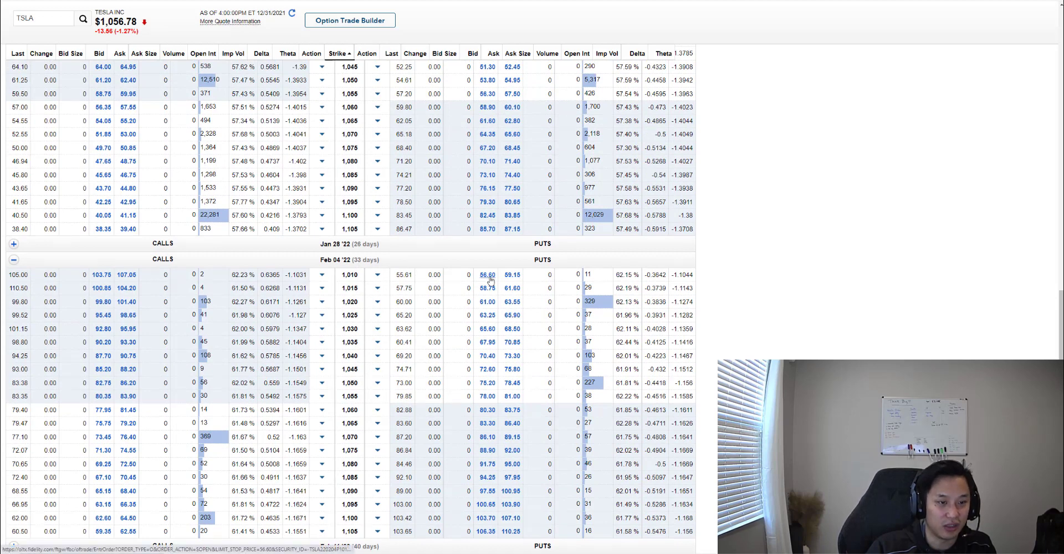
mouse_move(512, 275)
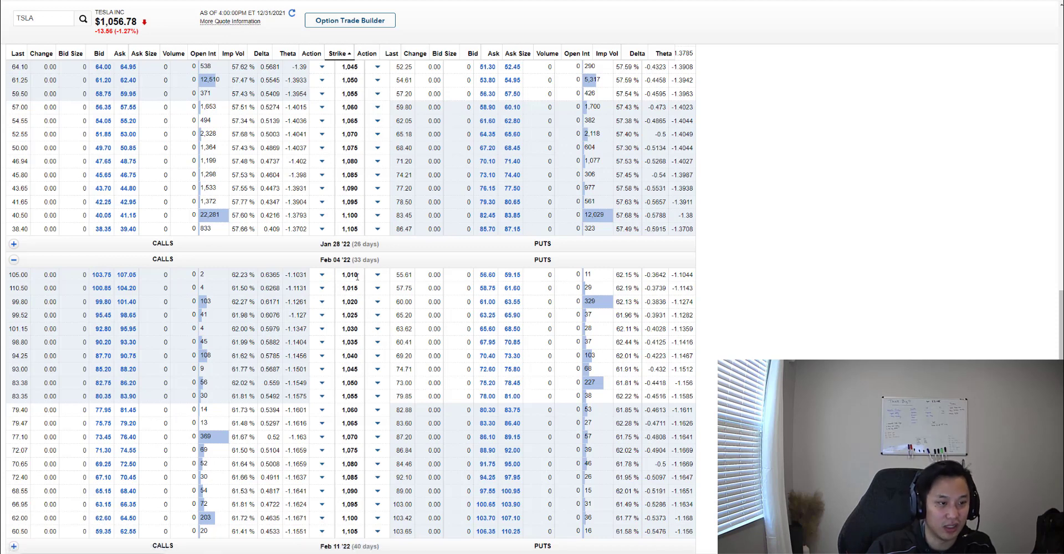
mouse_move(358, 278)
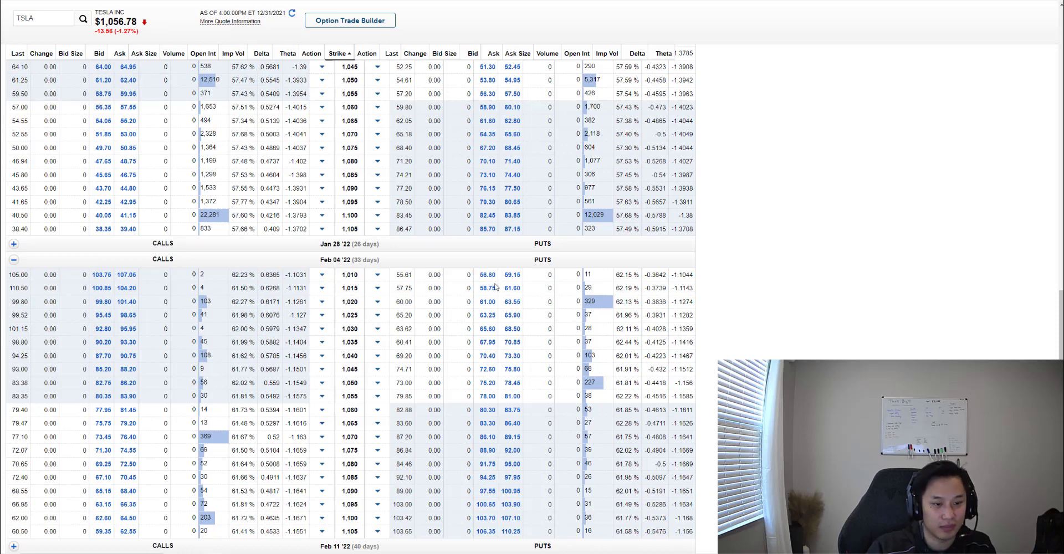
scroll("down", 3)
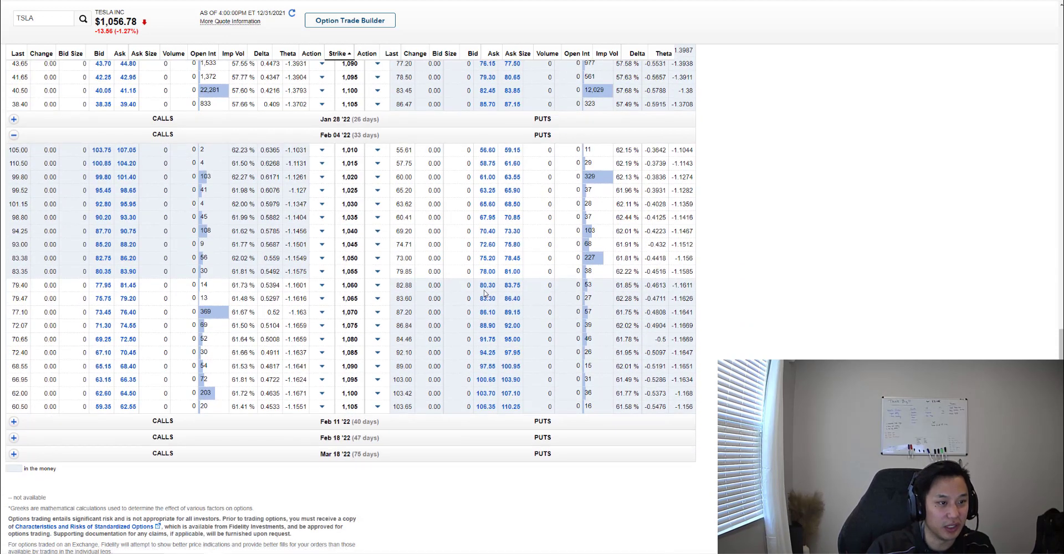
scroll("up", 3)
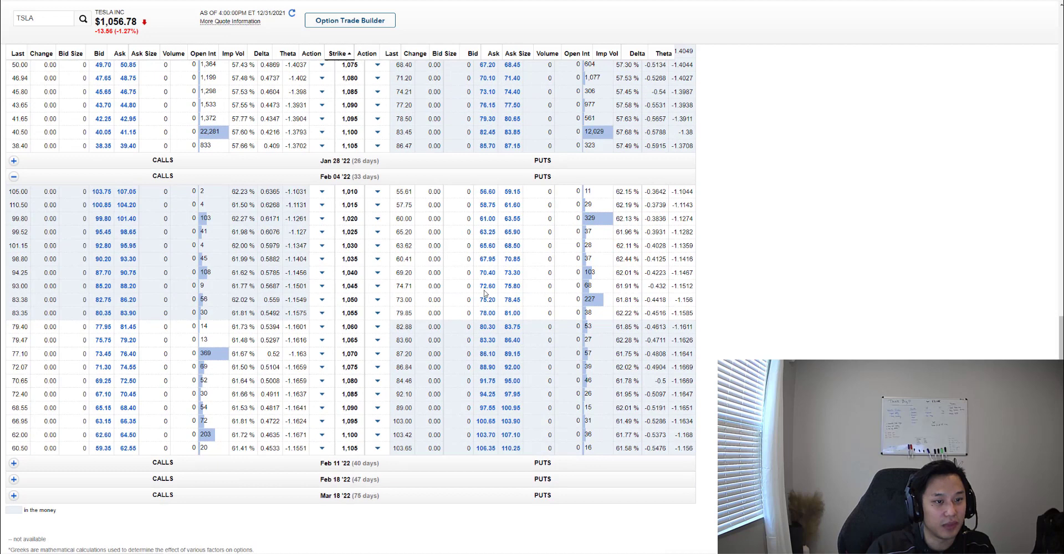
scroll("up", 3)
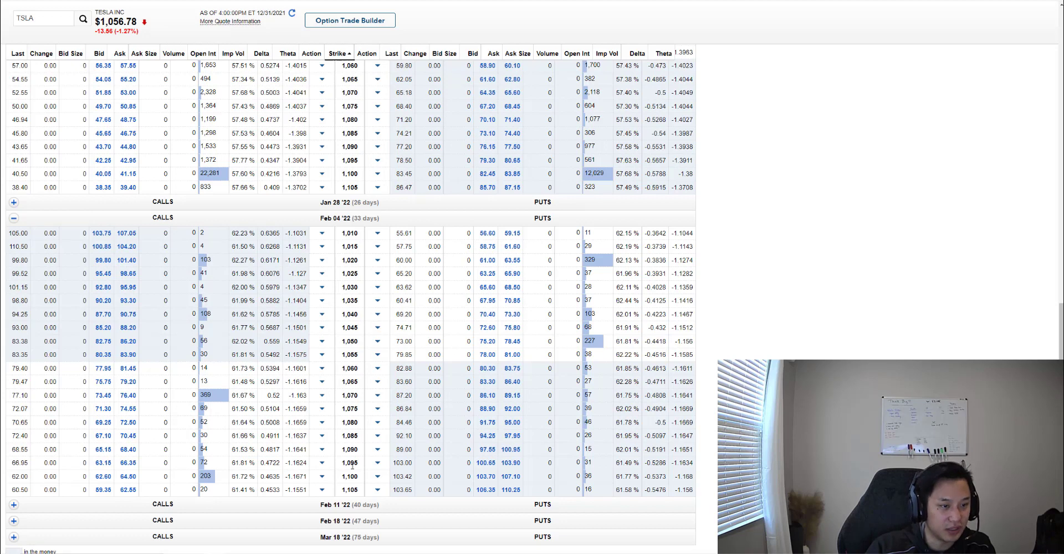
mouse_move(380, 348)
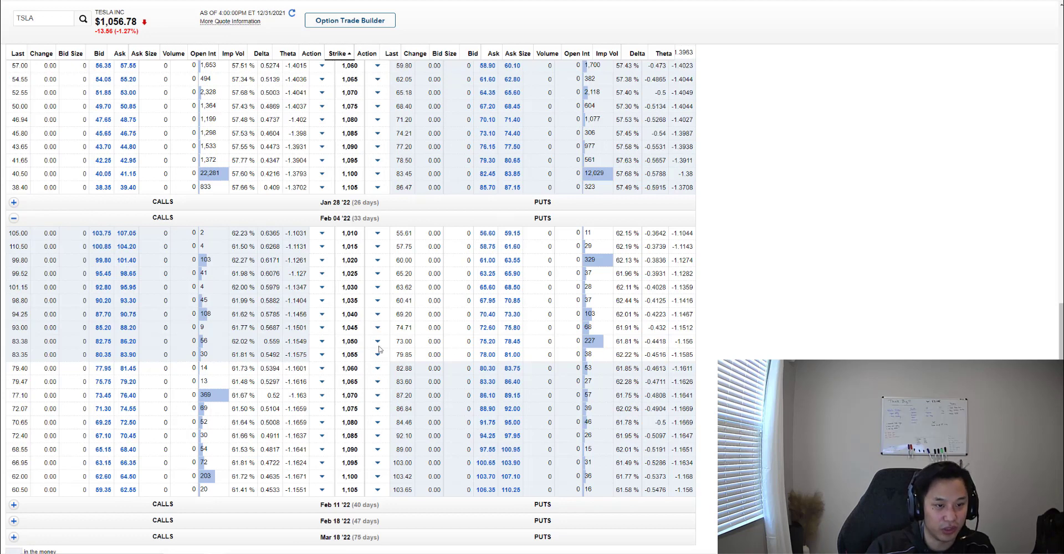
mouse_move(573, 179)
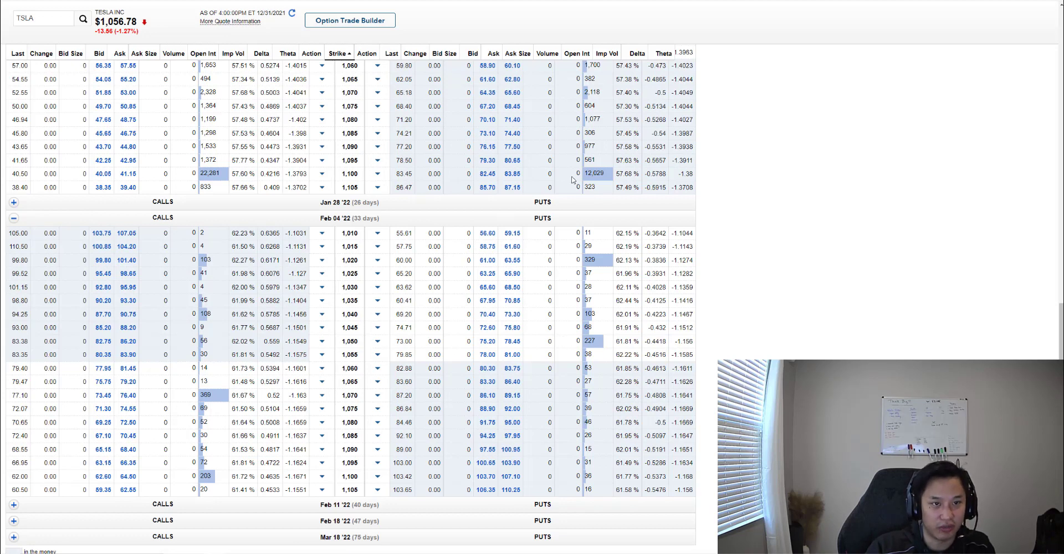
mouse_move(509, 275)
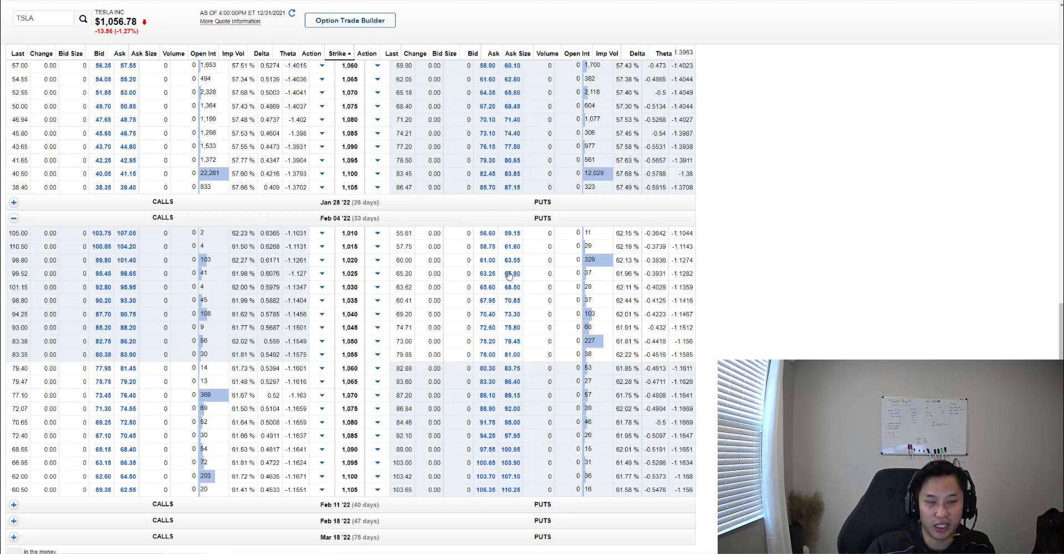
mouse_move(364, 337)
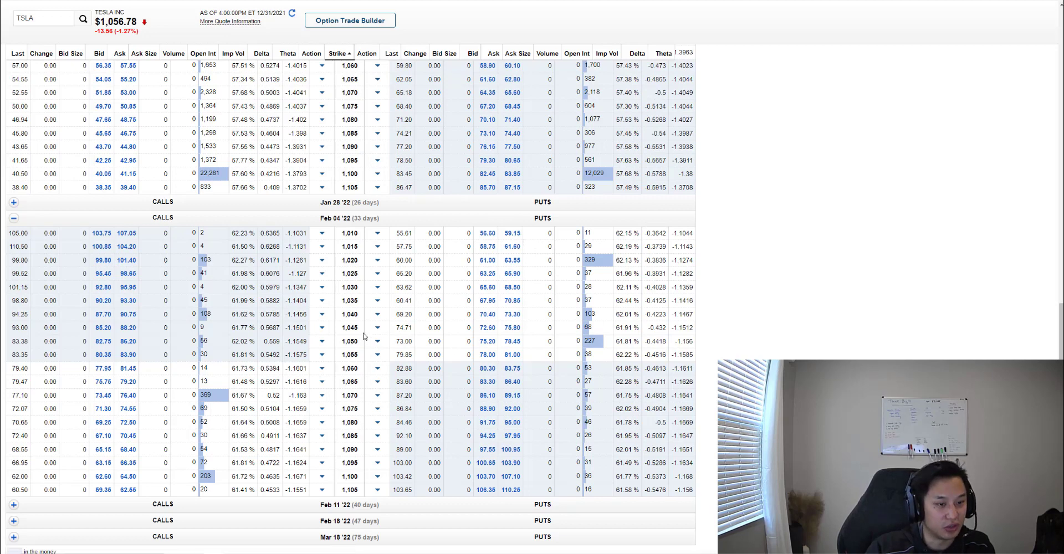
scroll("down", 3)
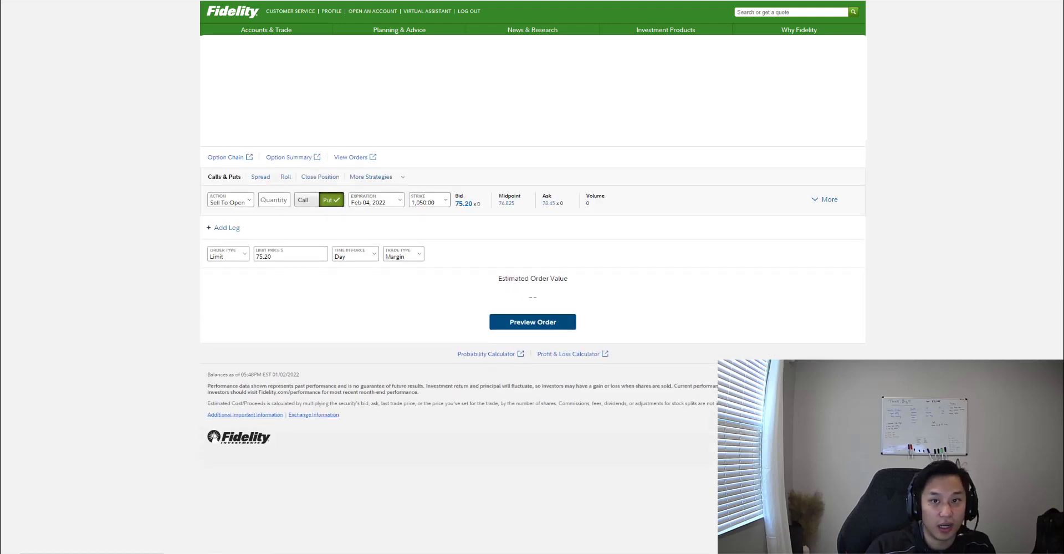
mouse_move(892, 26)
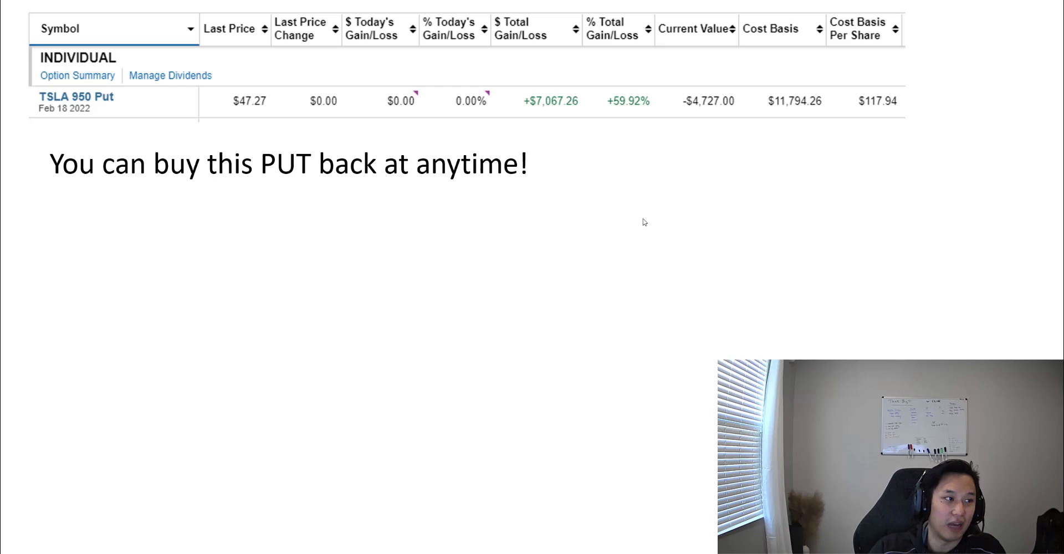
mouse_move(554, 216)
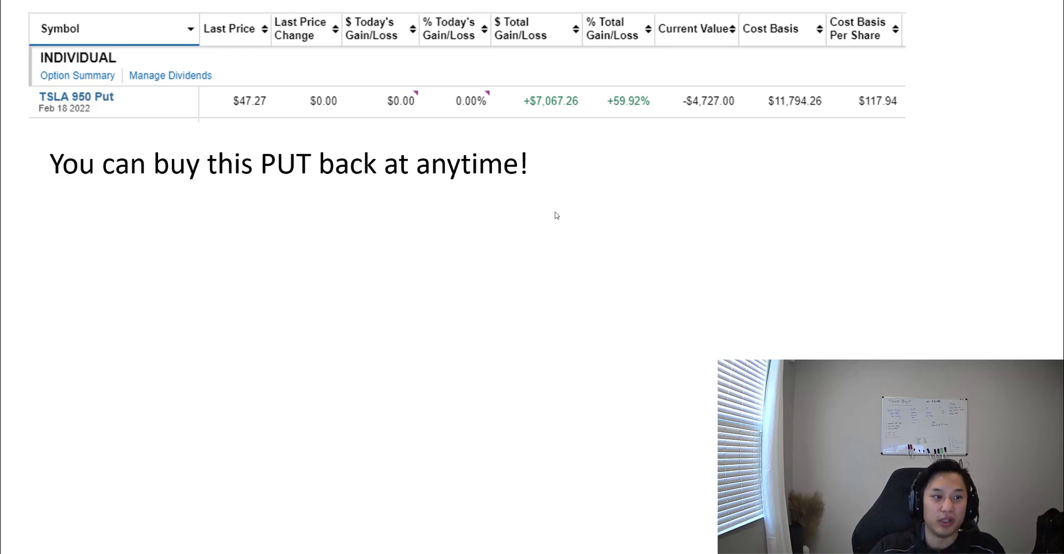
mouse_move(580, 232)
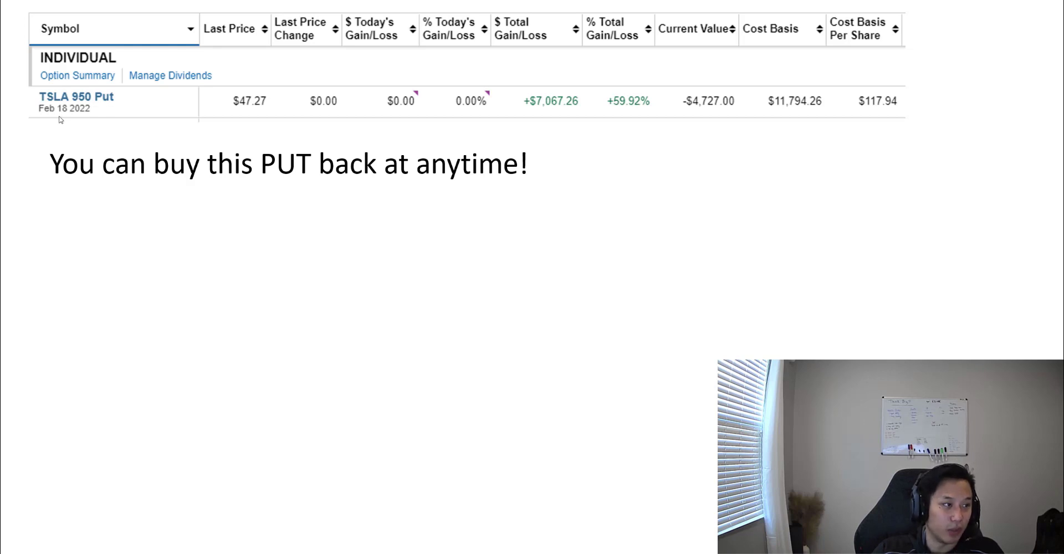
mouse_move(76, 117)
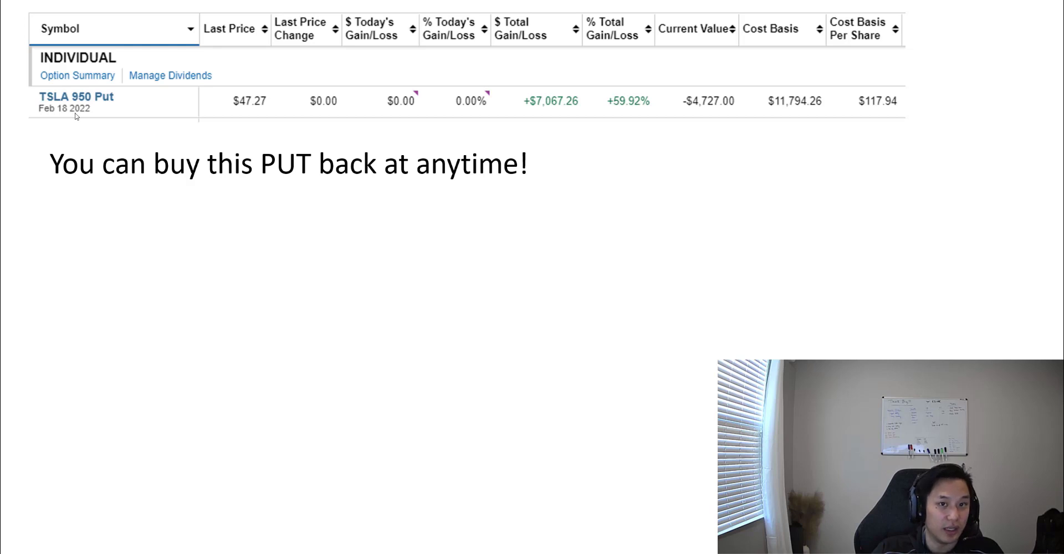
mouse_move(742, 122)
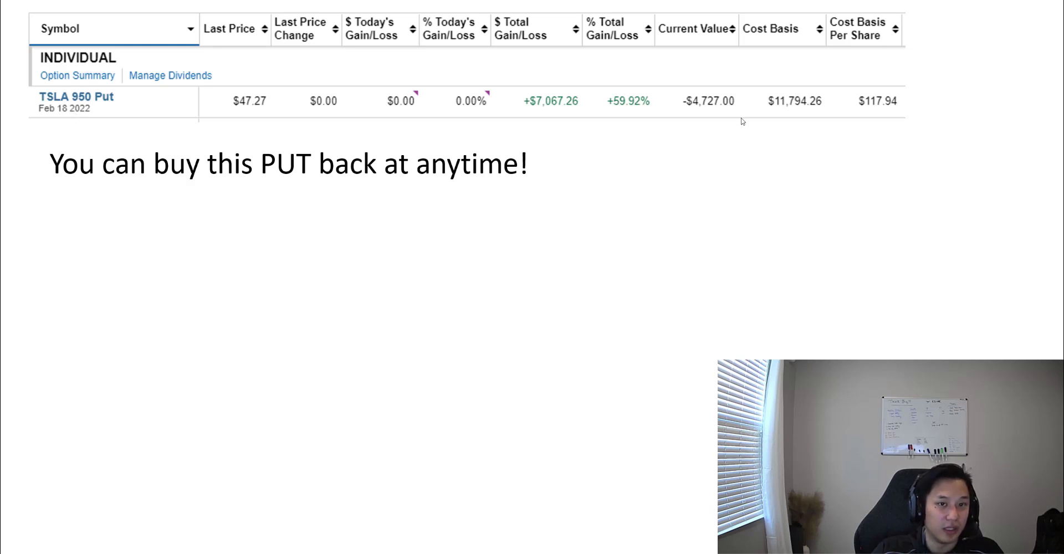
mouse_move(793, 113)
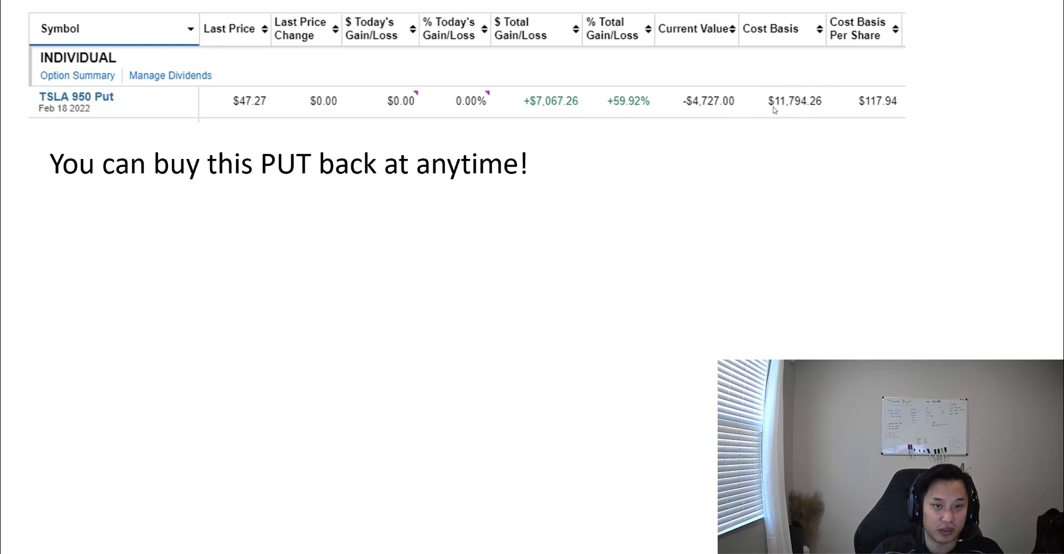
mouse_move(819, 113)
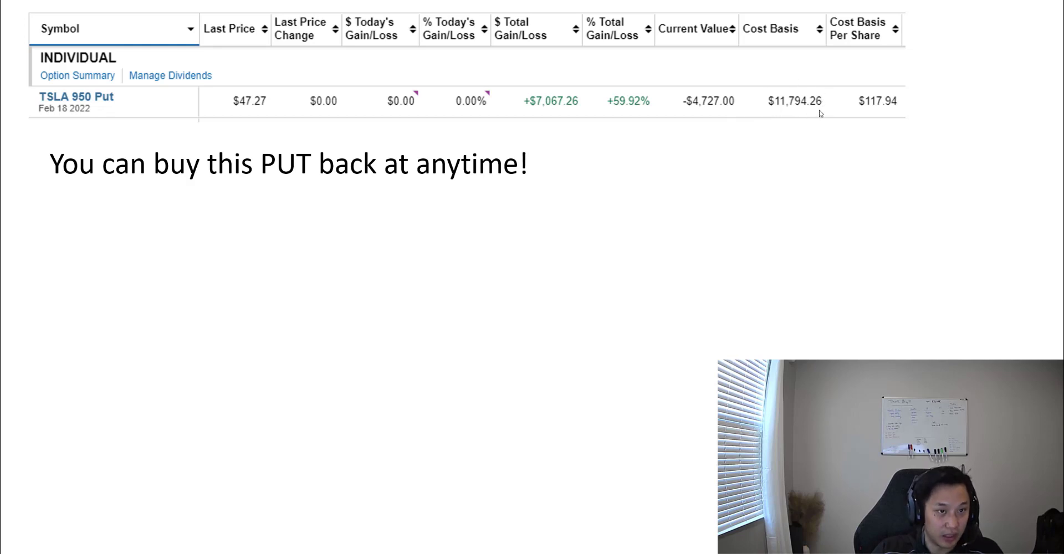
mouse_move(799, 210)
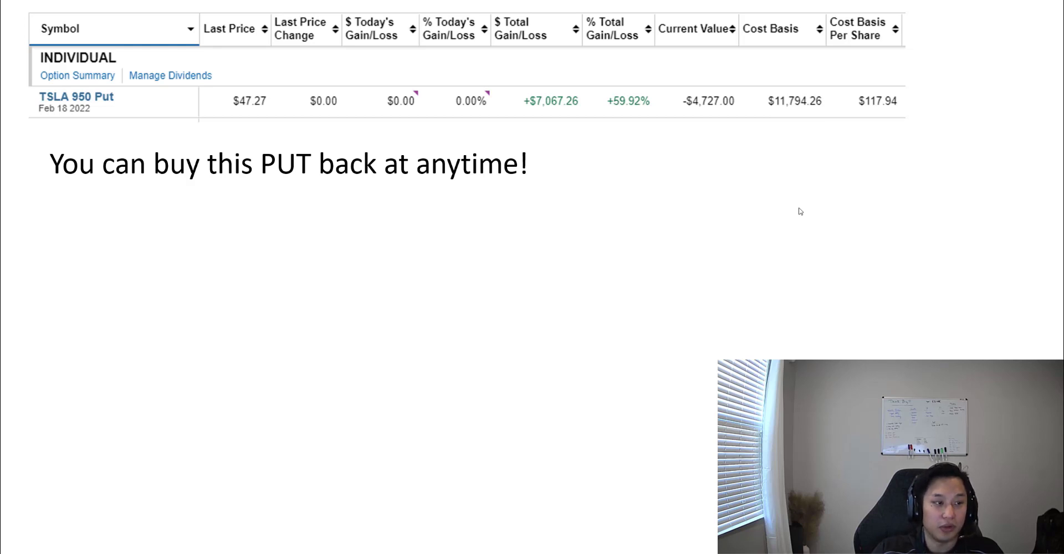
mouse_move(689, 138)
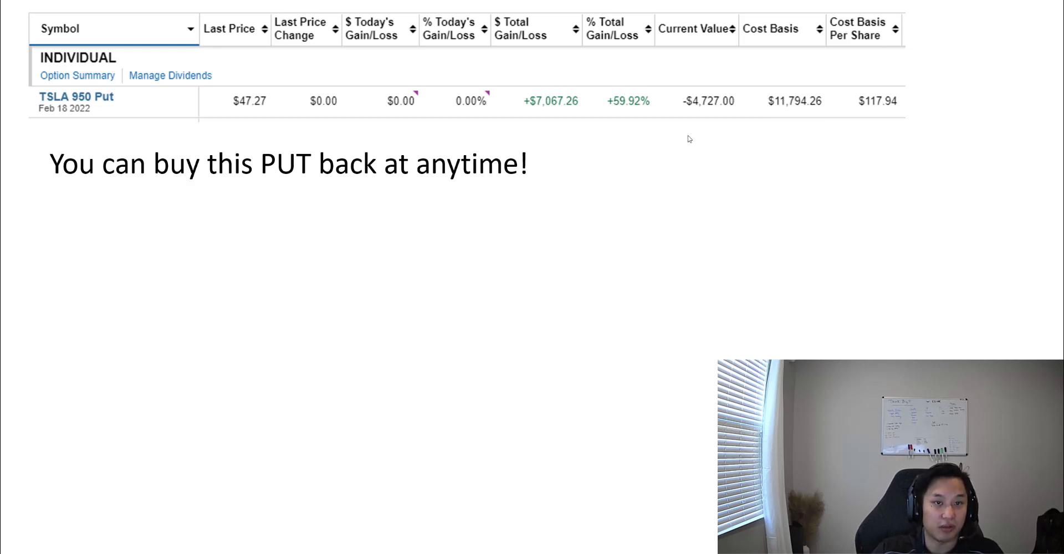
mouse_move(691, 117)
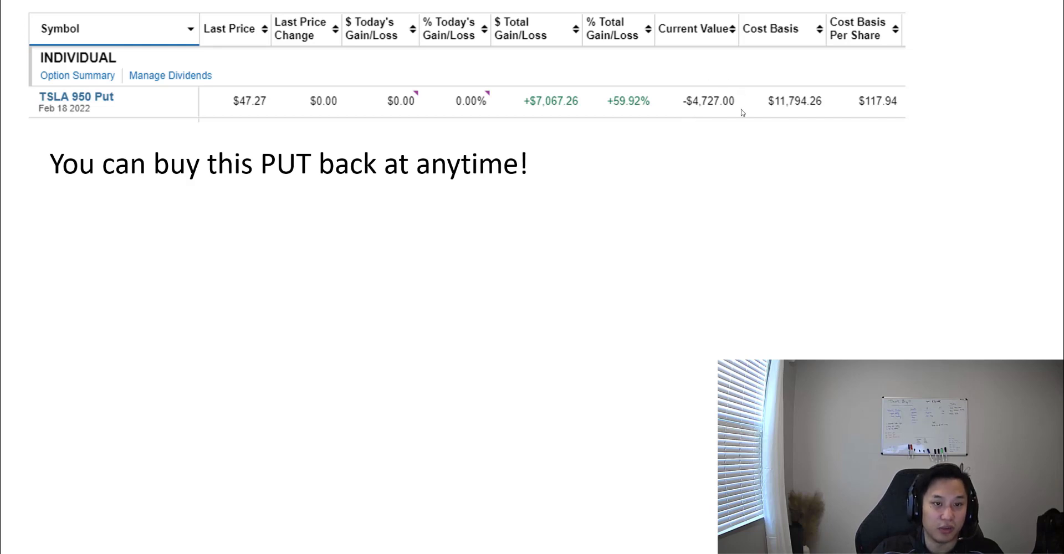
mouse_move(715, 120)
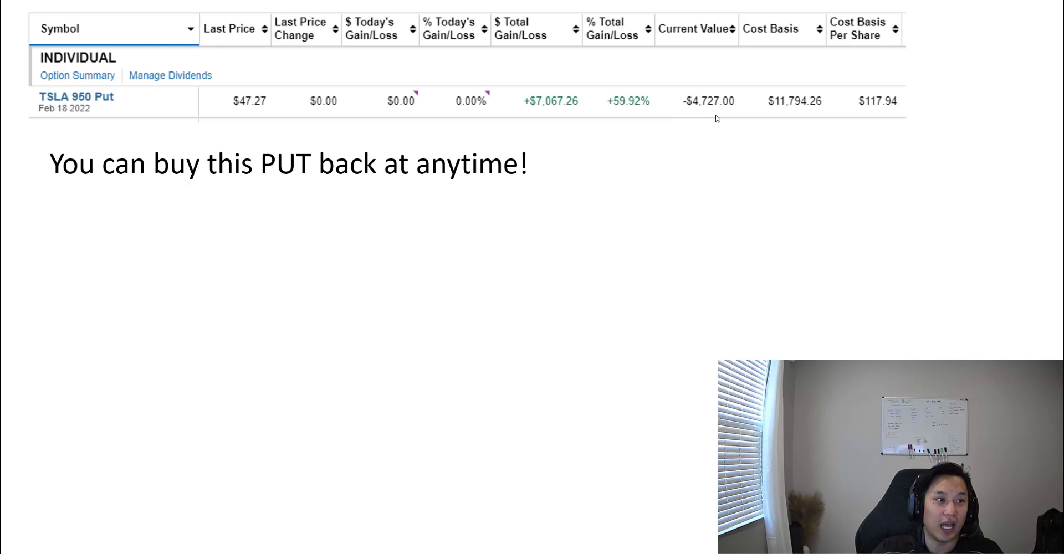
mouse_move(129, 125)
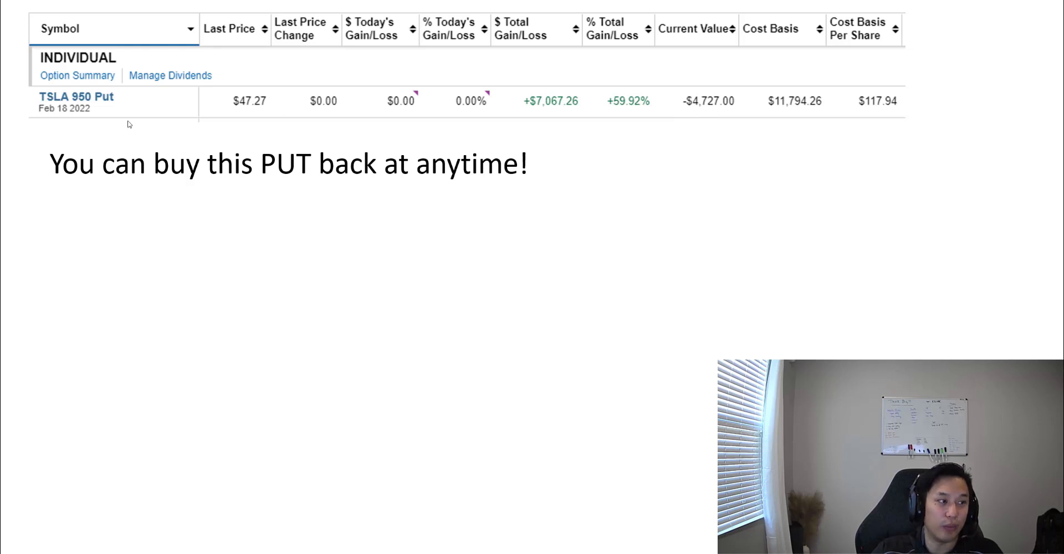
mouse_move(64, 119)
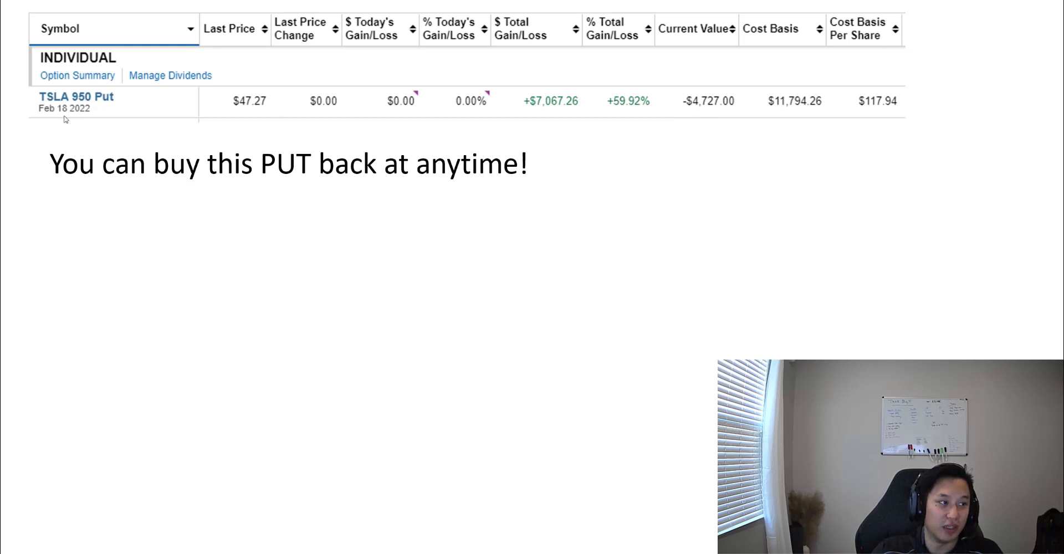
mouse_move(73, 118)
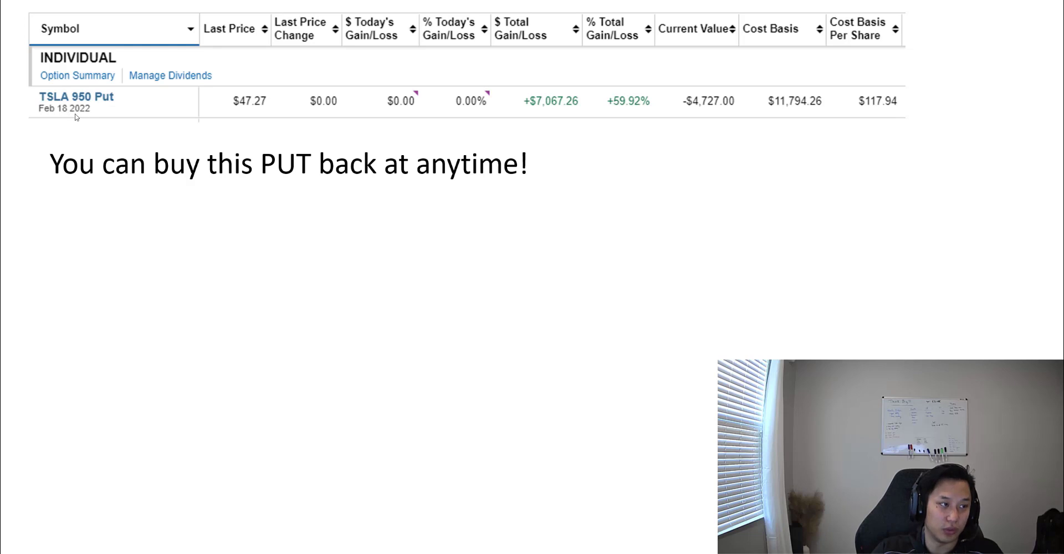
mouse_move(237, 113)
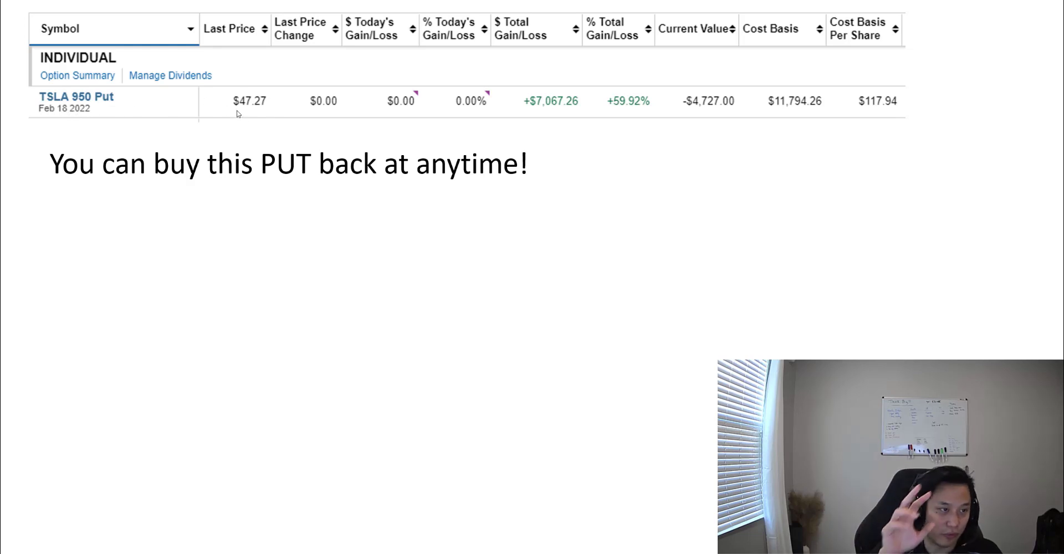
mouse_move(542, 138)
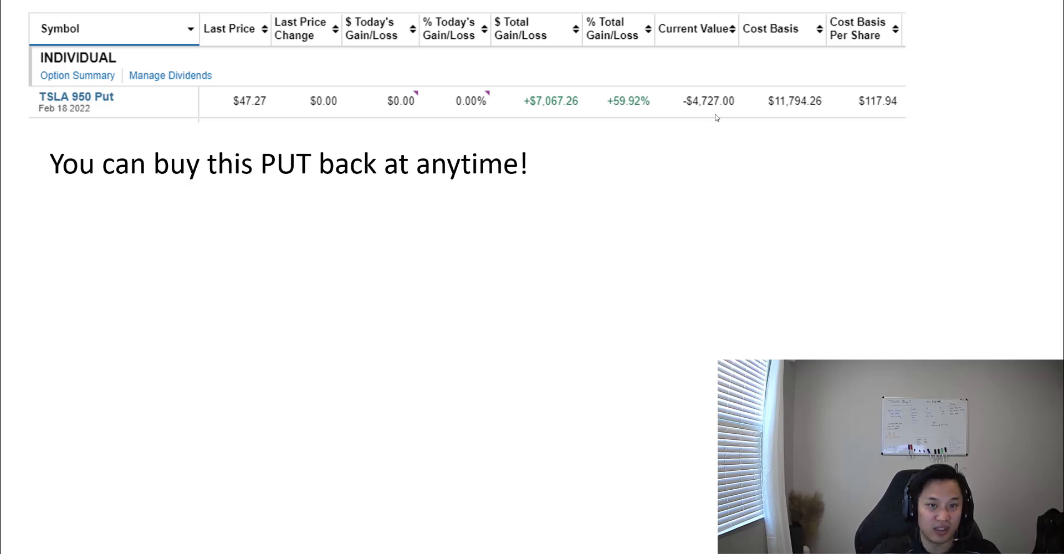
mouse_move(695, 135)
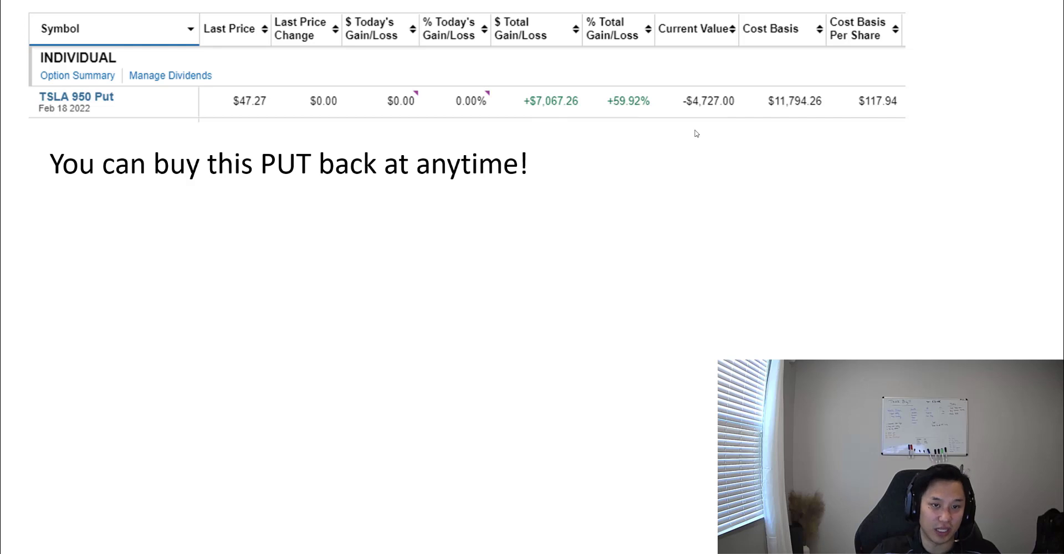
mouse_move(721, 117)
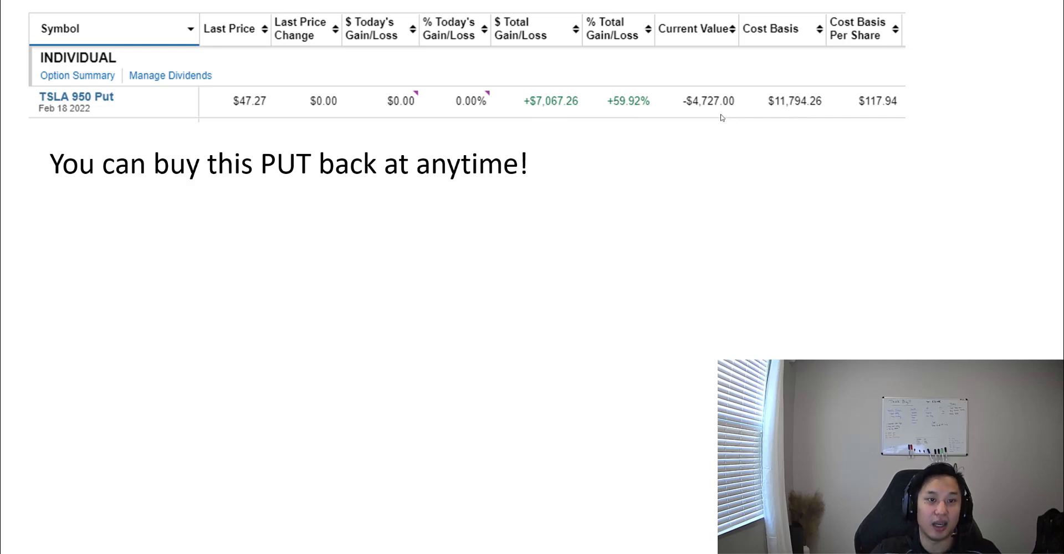
mouse_move(710, 112)
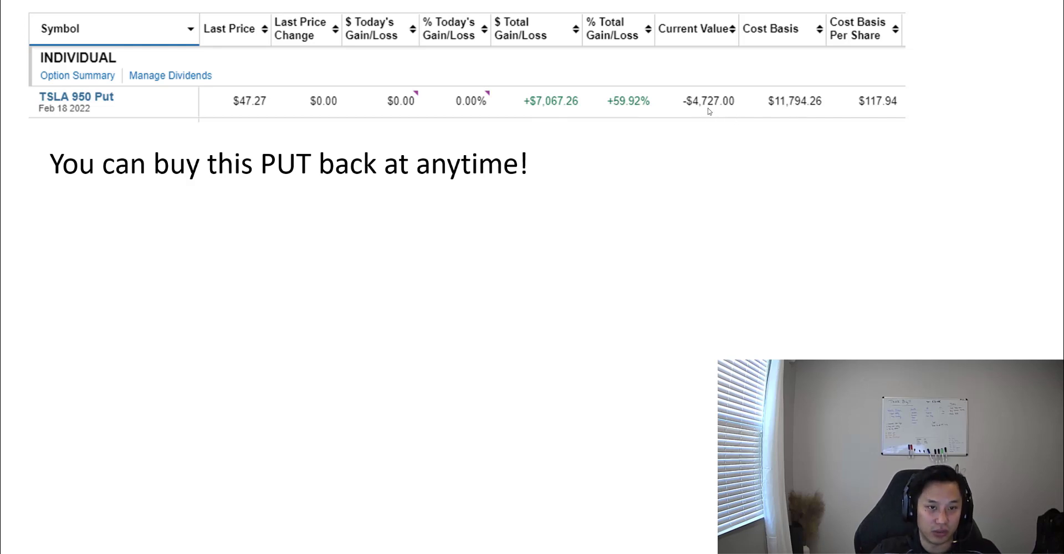
mouse_move(697, 154)
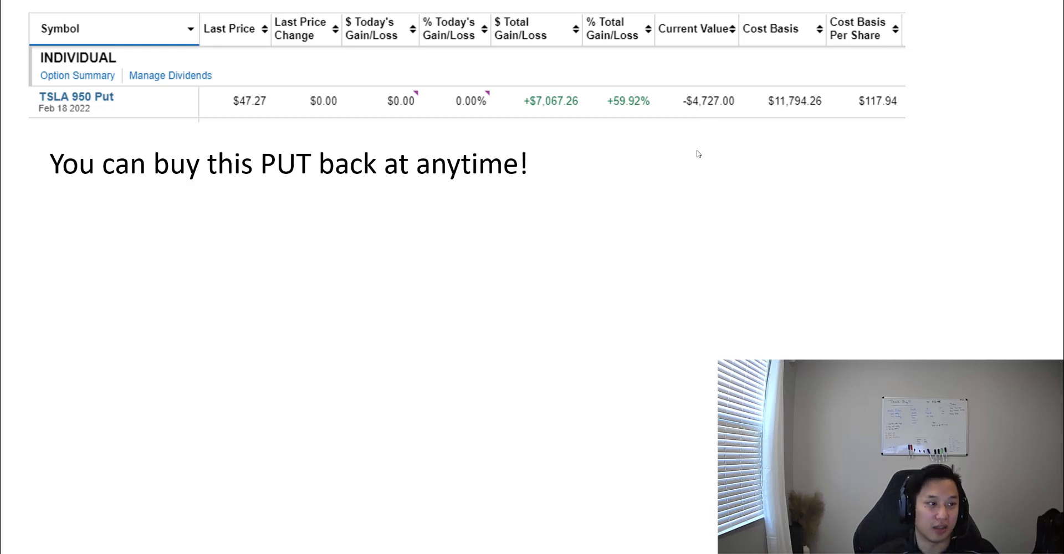
mouse_move(781, 110)
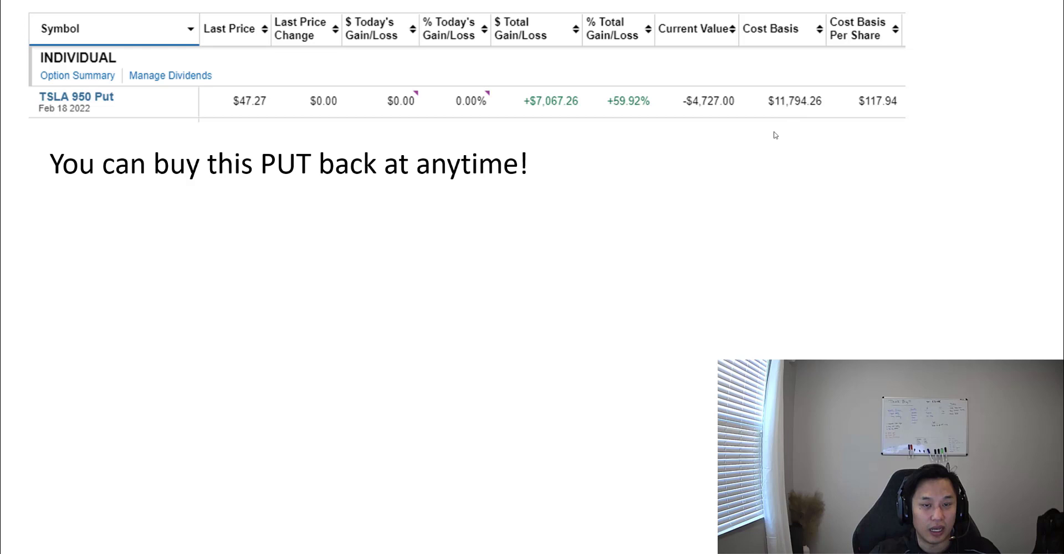
mouse_move(691, 109)
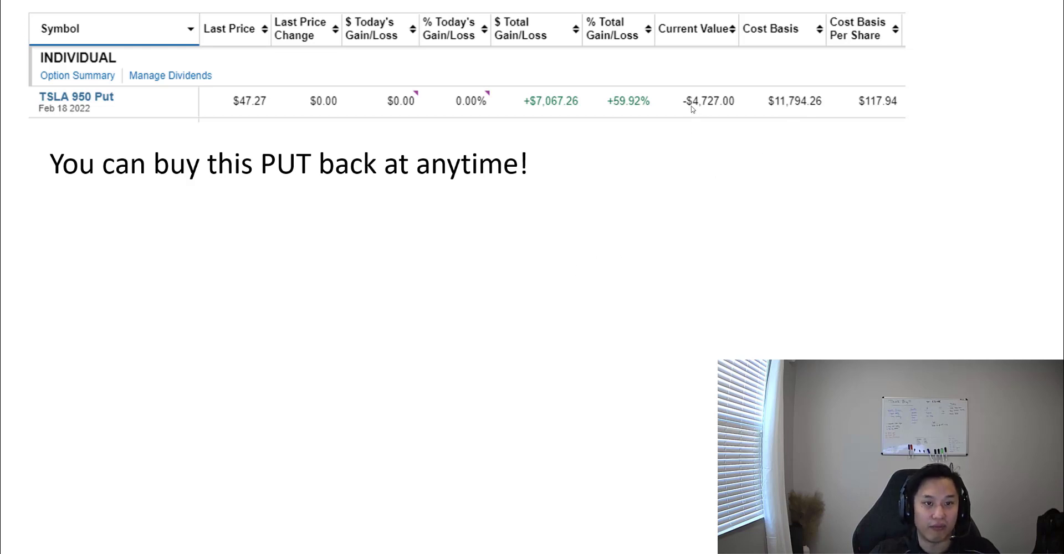
mouse_move(701, 108)
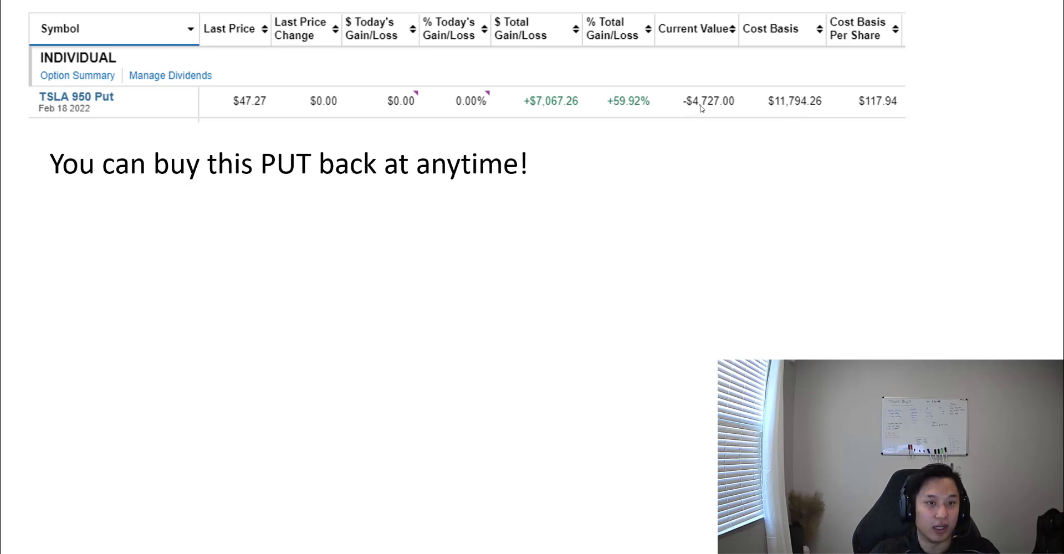
mouse_move(713, 115)
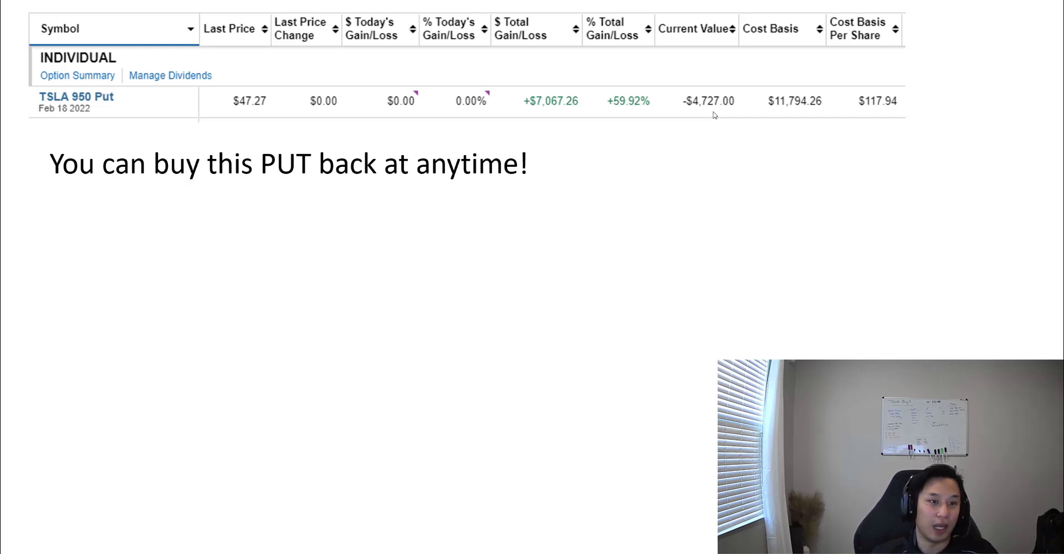
mouse_move(687, 142)
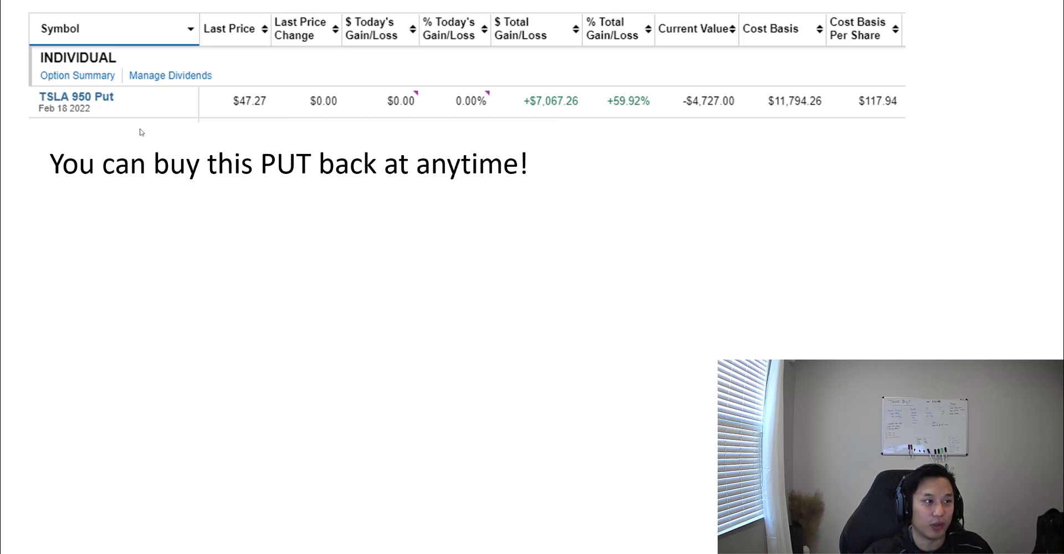
mouse_move(699, 114)
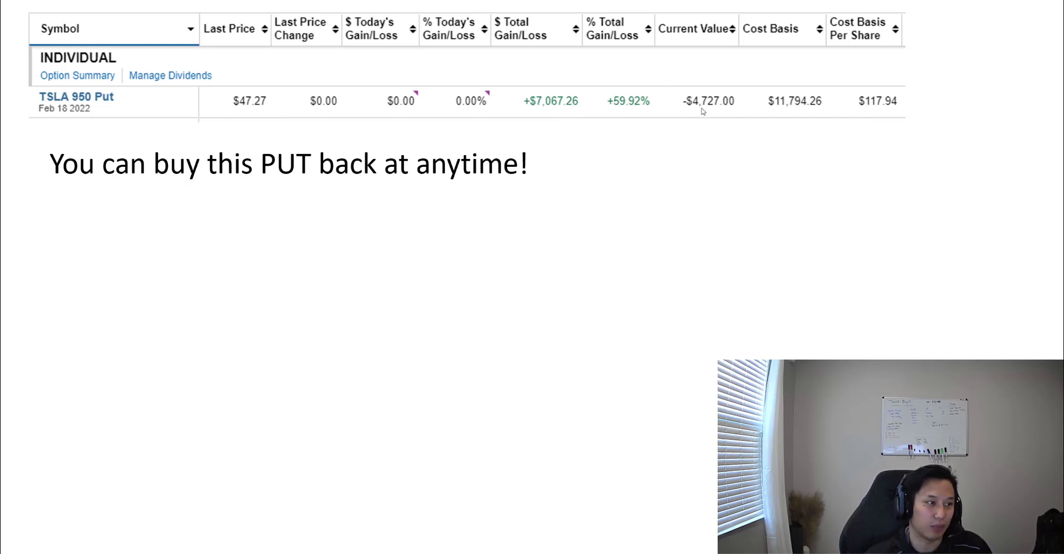
mouse_move(125, 111)
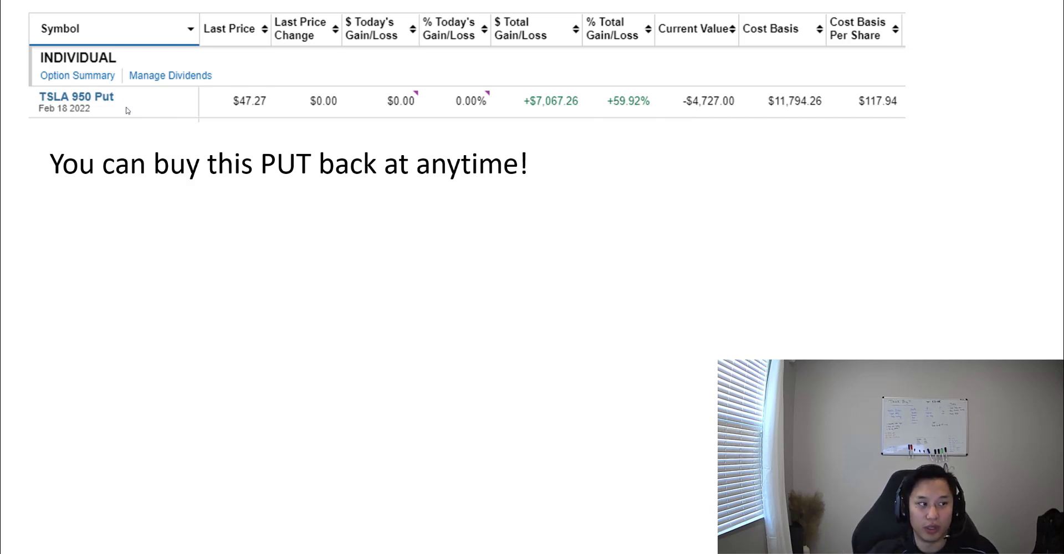
mouse_move(325, 214)
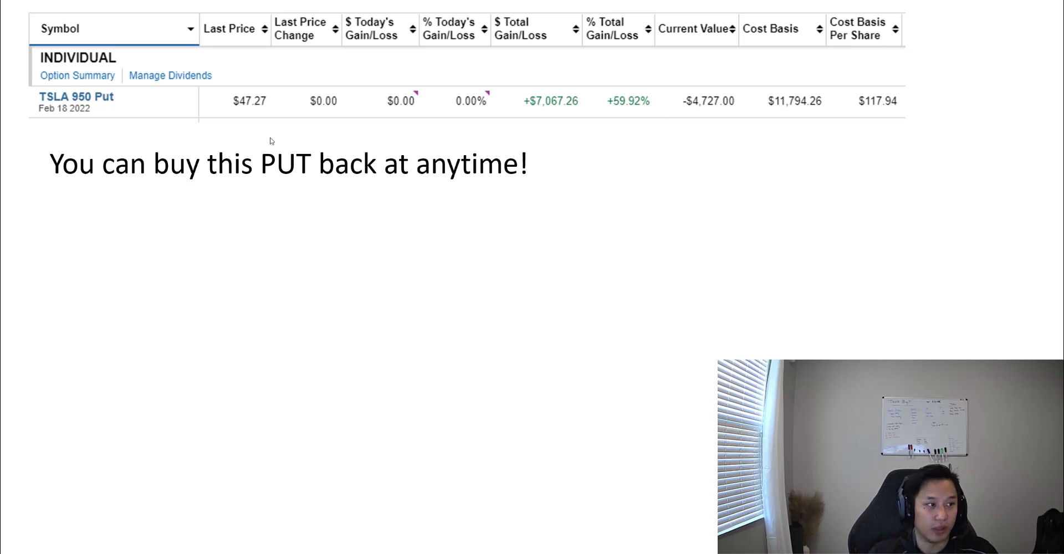
mouse_move(100, 124)
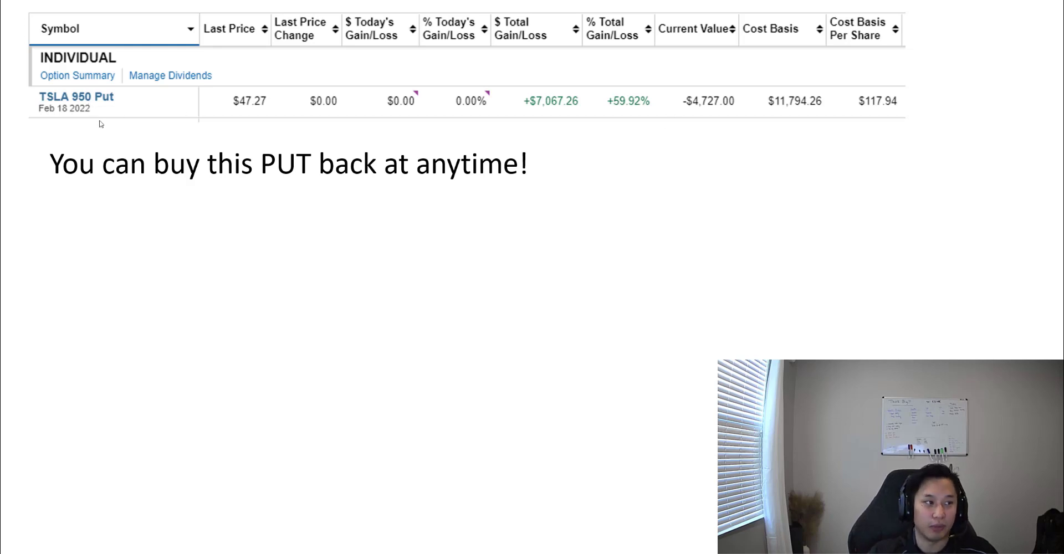
mouse_move(730, 107)
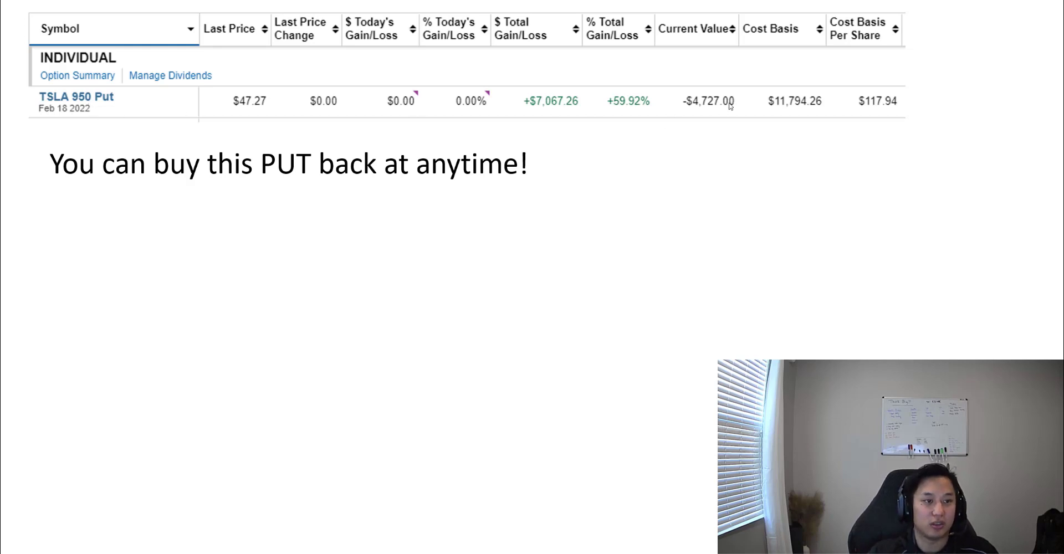
mouse_move(705, 123)
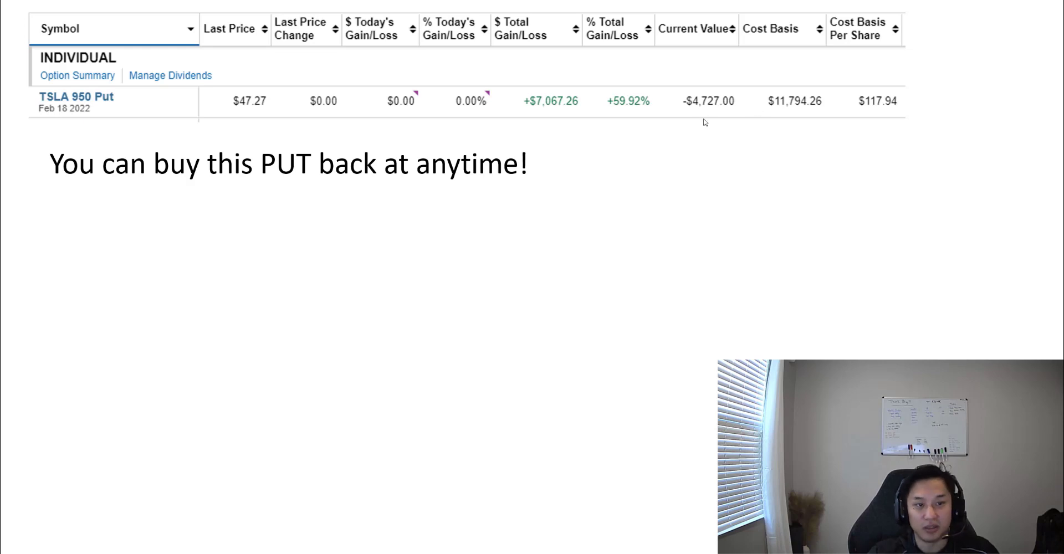
mouse_move(50, 125)
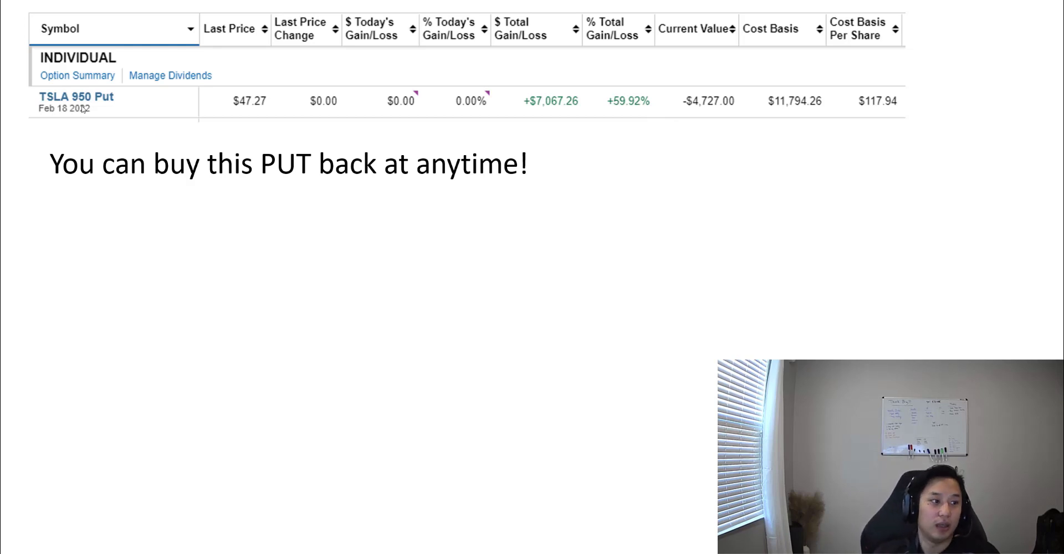
mouse_move(386, 237)
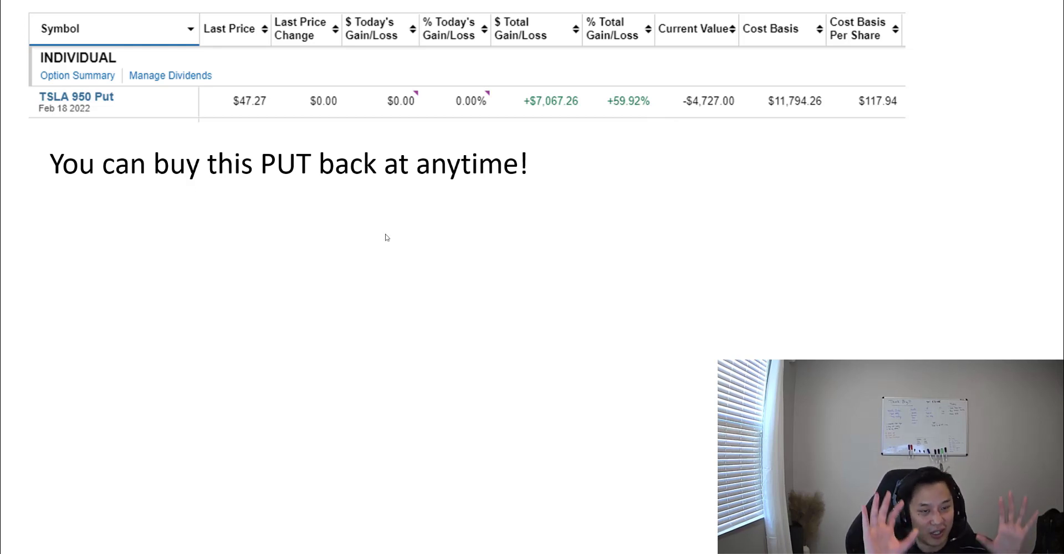